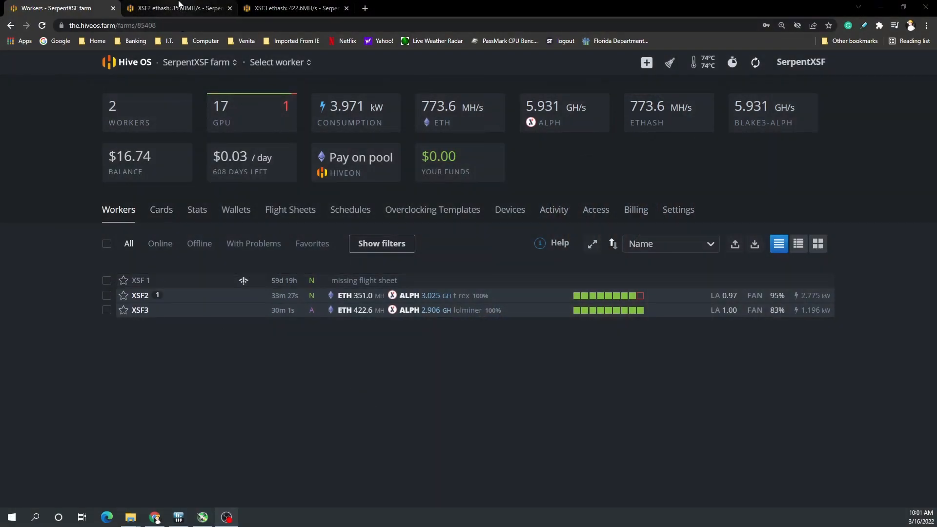
mouse_move(176, 8)
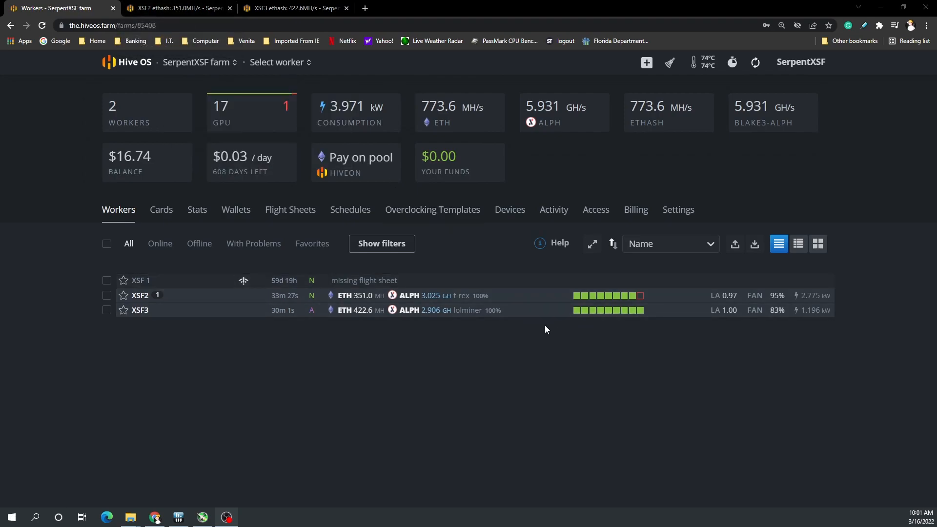
mouse_move(639, 297)
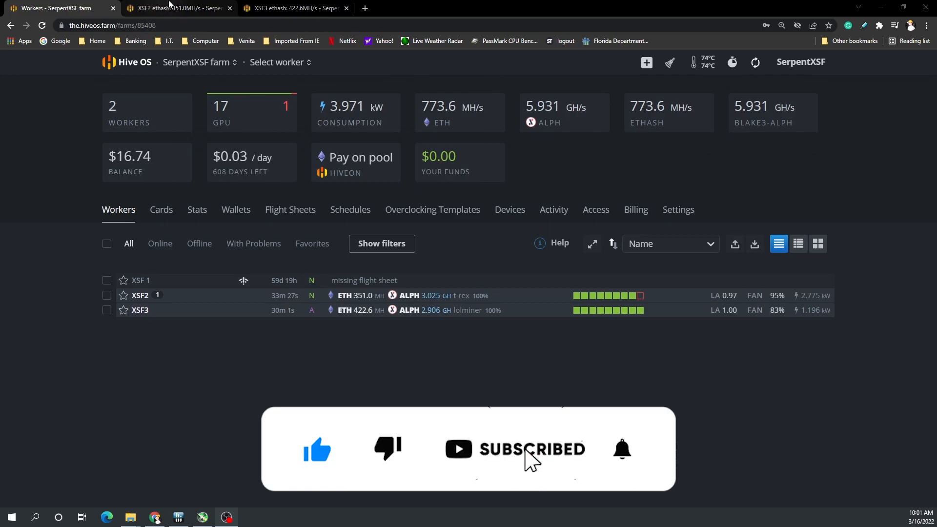
Switch to the XSF2 rig's overview showing its GPUs, temperatures, fans and power limits
left_click(140, 295)
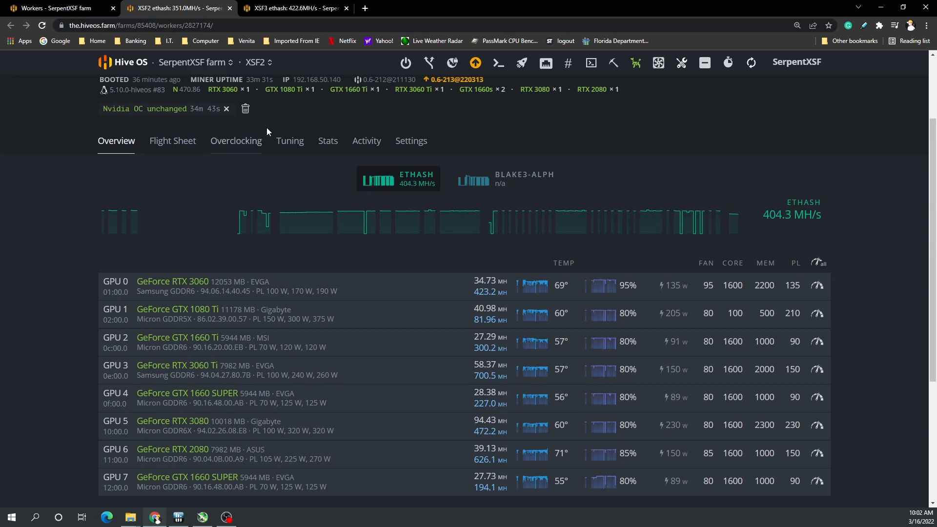
mouse_move(240, 189)
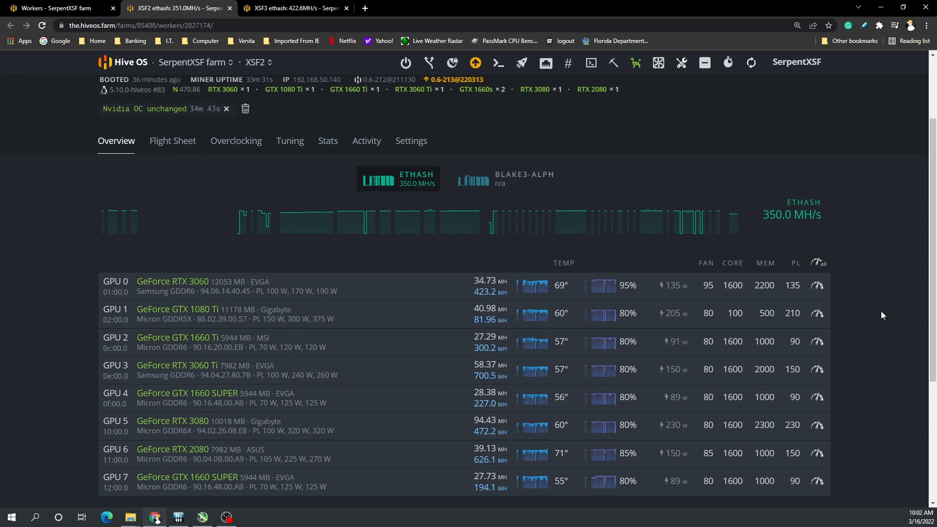
mouse_move(372, 239)
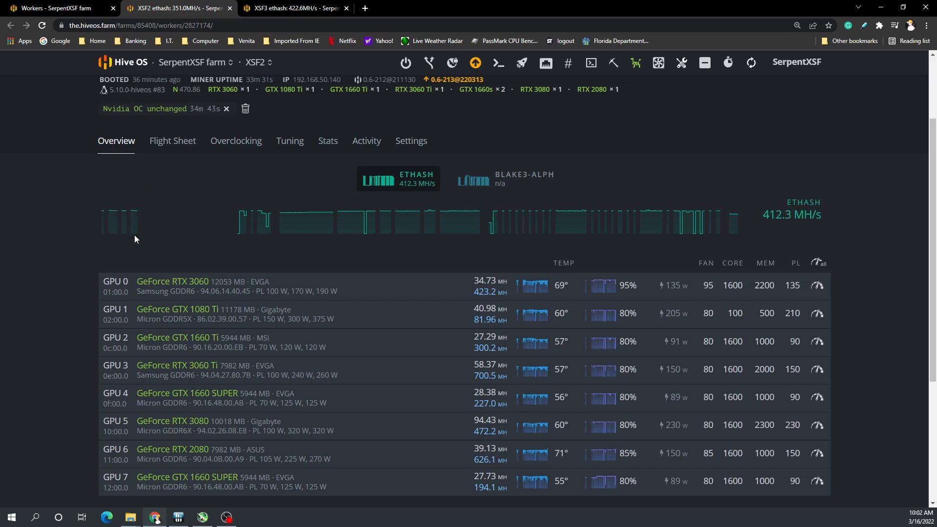
mouse_move(136, 236)
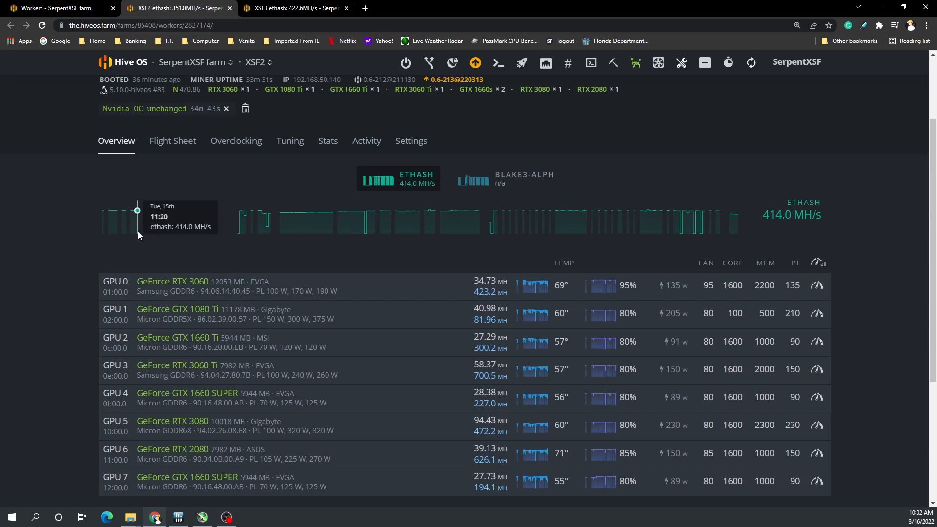
mouse_move(152, 234)
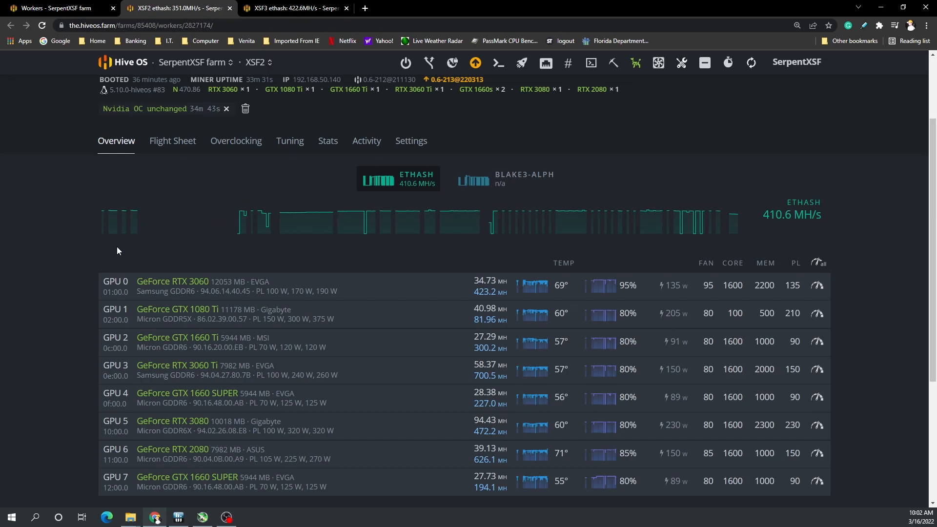
mouse_move(286, 261)
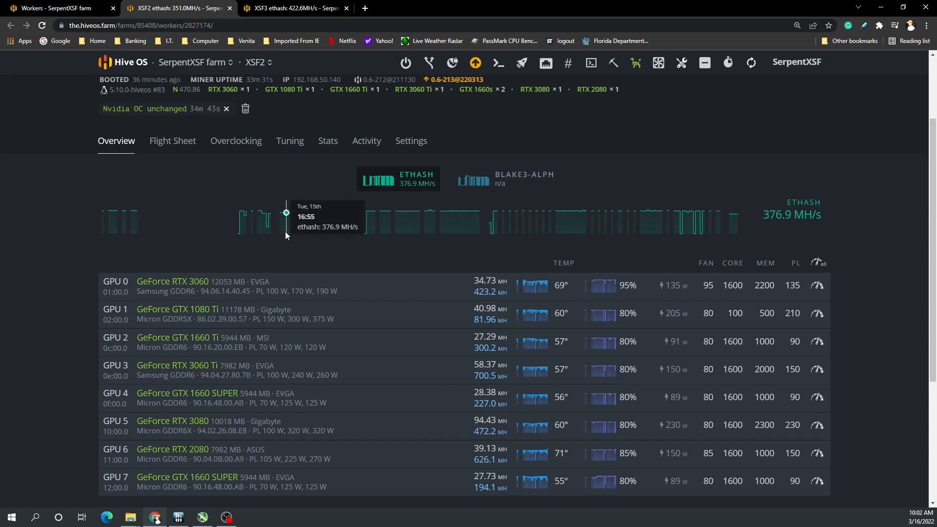
mouse_move(348, 240)
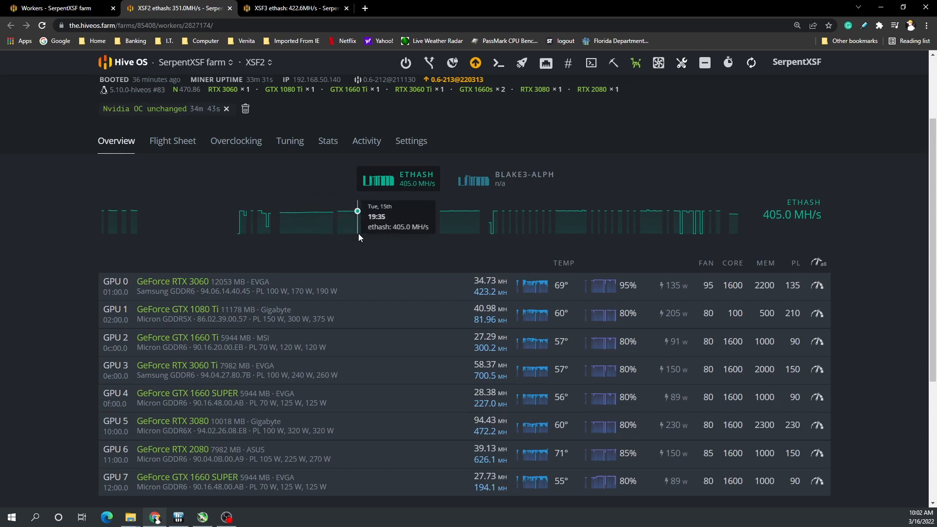
mouse_move(519, 263)
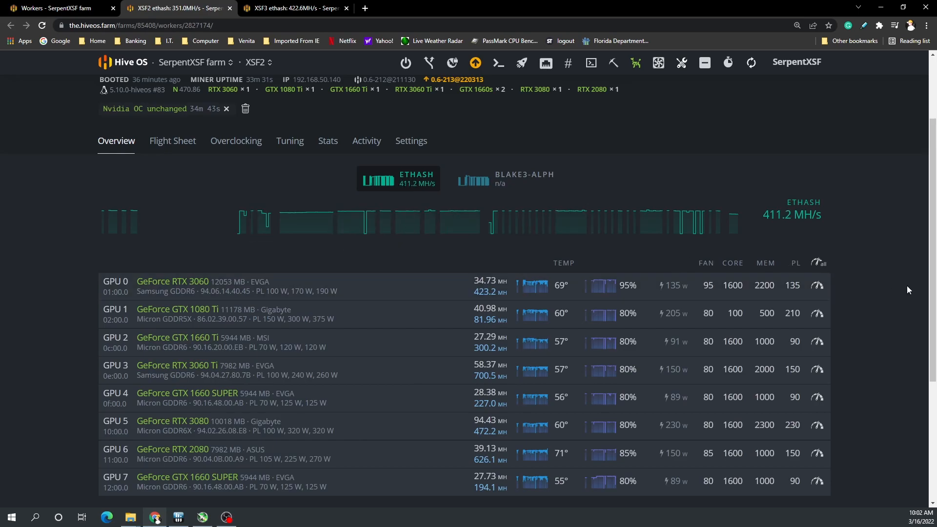
mouse_move(884, 287)
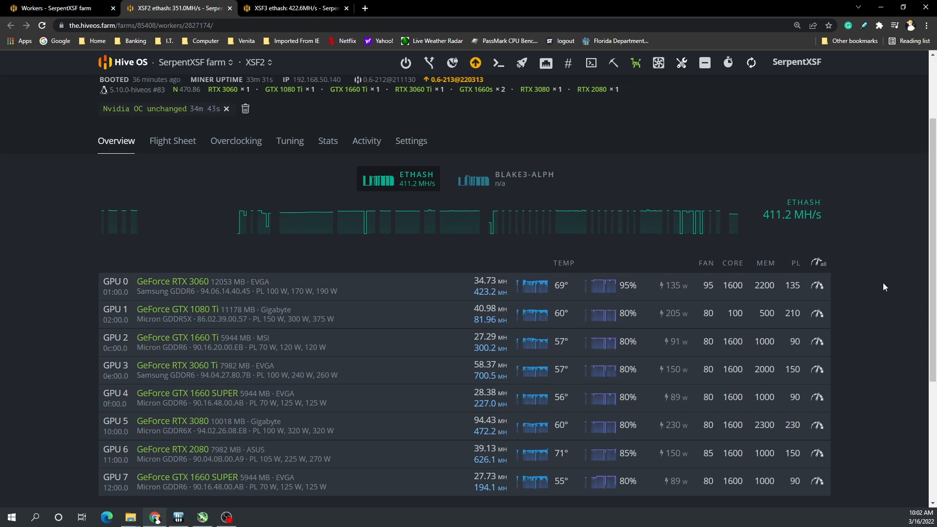
mouse_move(867, 282)
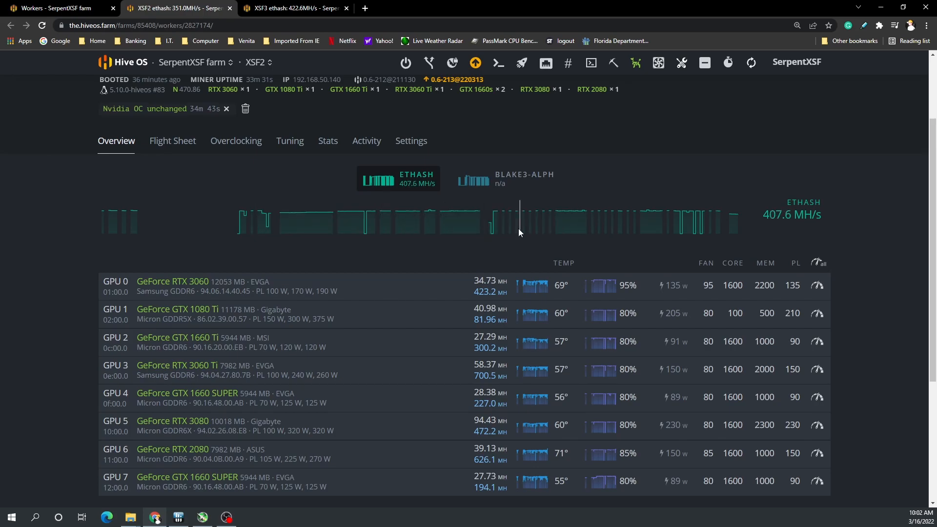
mouse_move(509, 245)
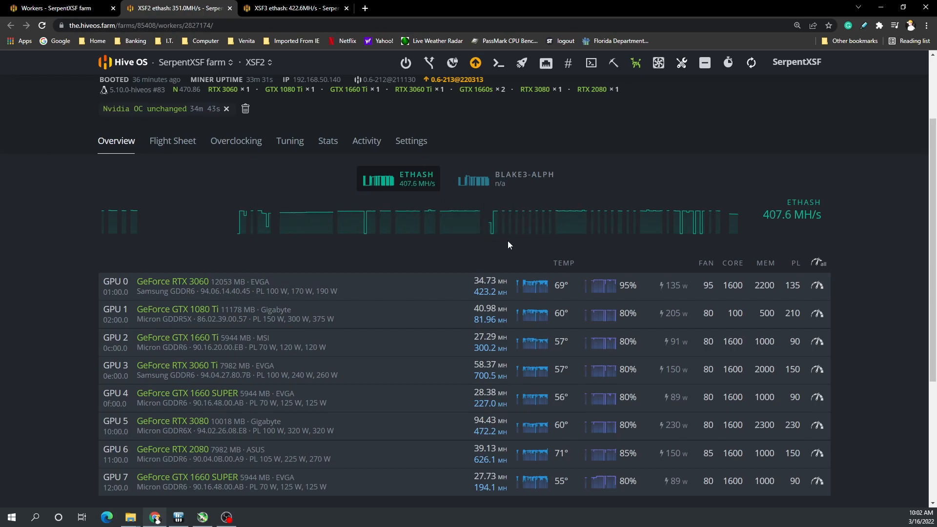
mouse_move(531, 226)
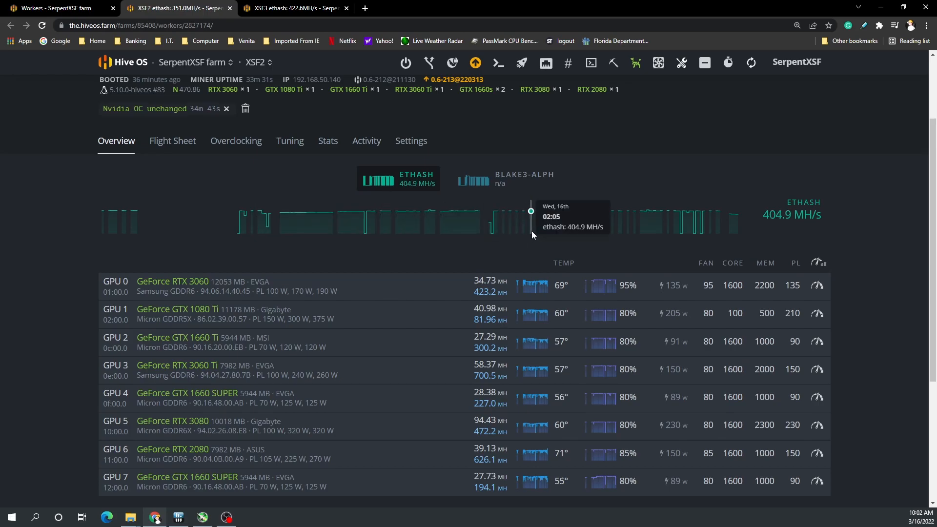
mouse_move(670, 244)
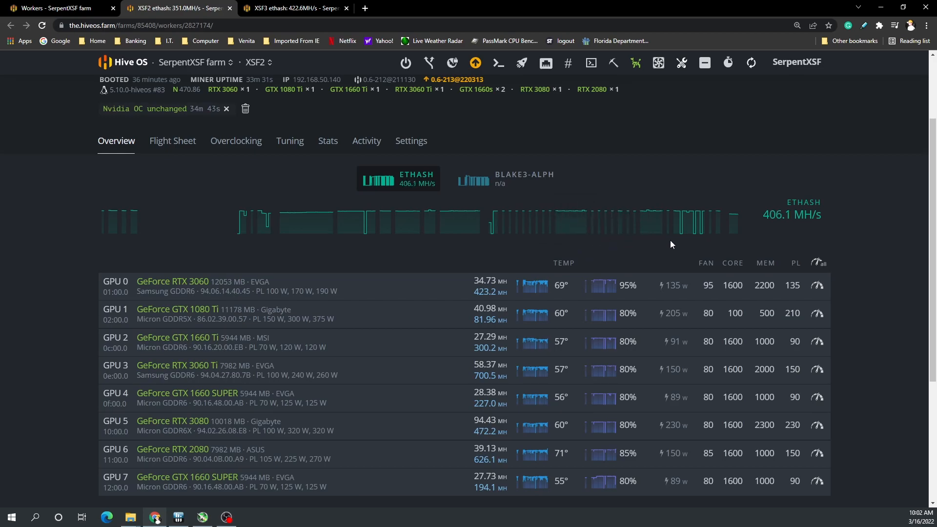
mouse_move(214, 244)
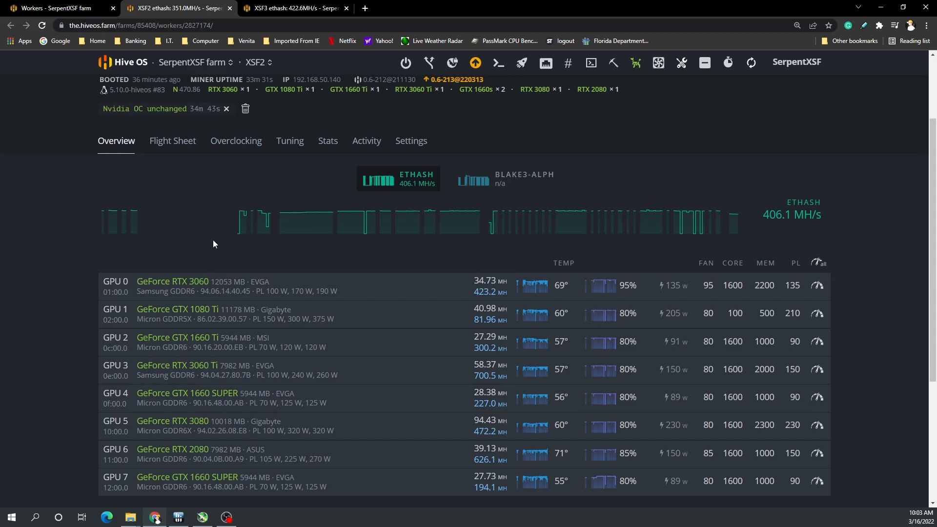
mouse_move(724, 237)
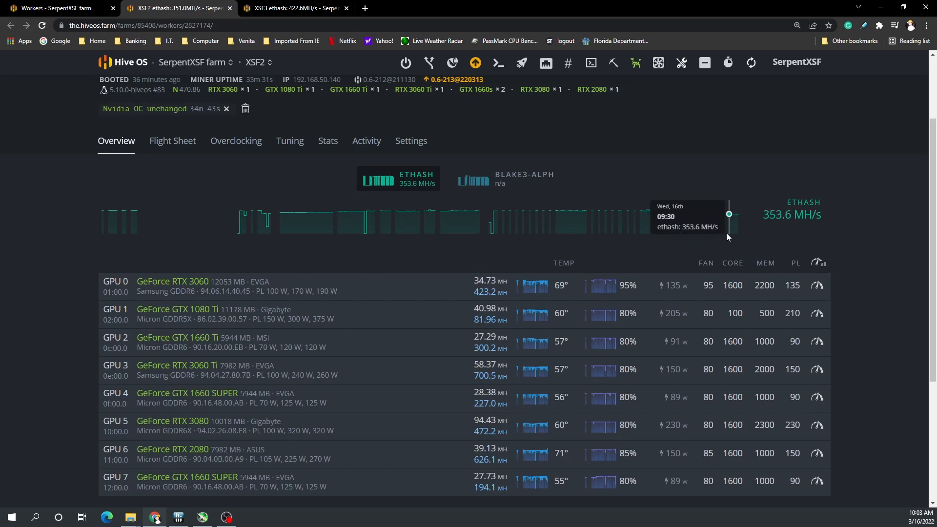
mouse_move(729, 240)
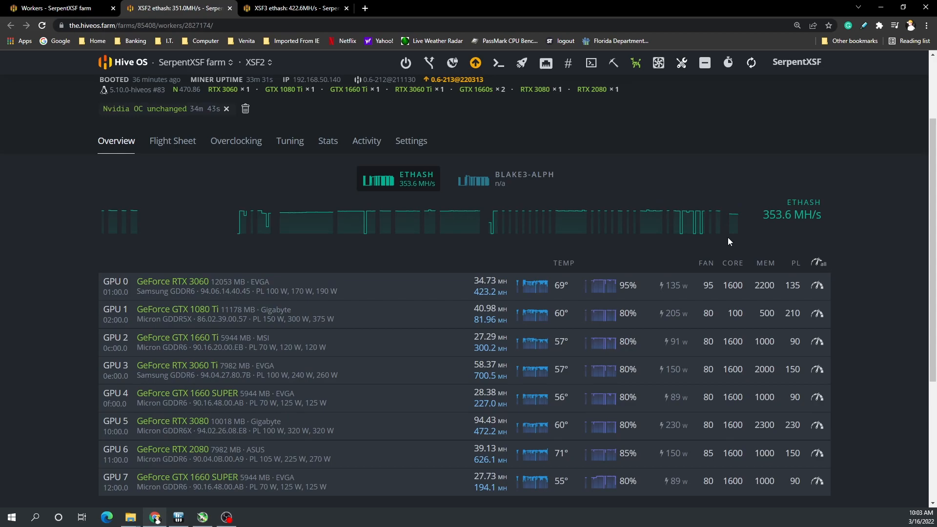
mouse_move(734, 239)
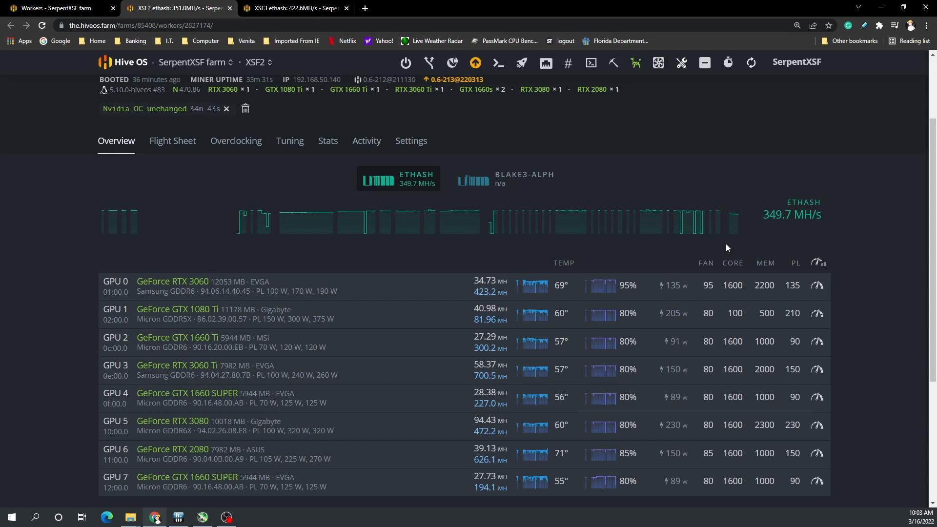
mouse_move(32, 255)
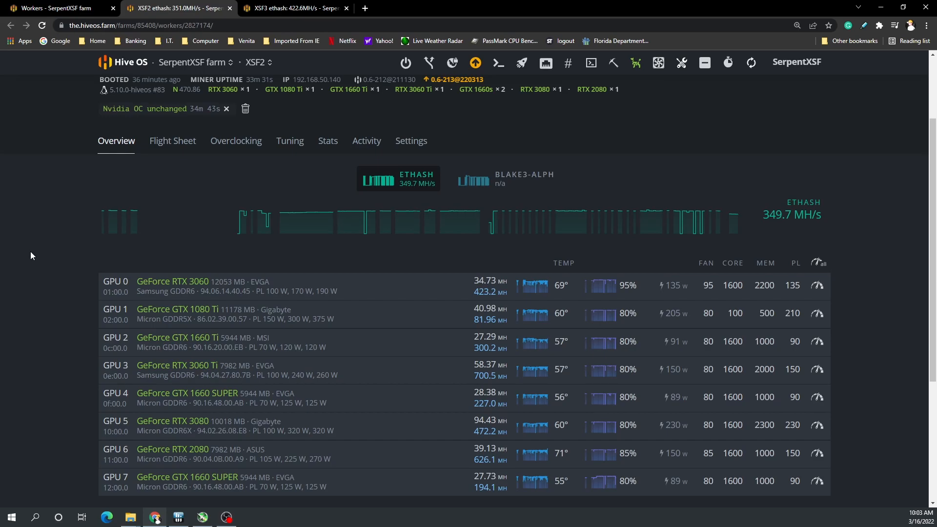
mouse_move(341, 340)
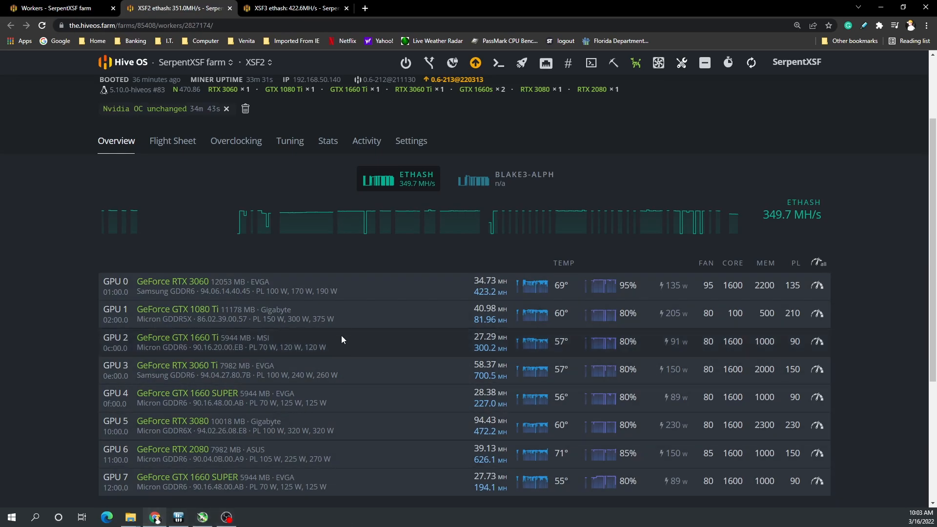
mouse_move(662, 352)
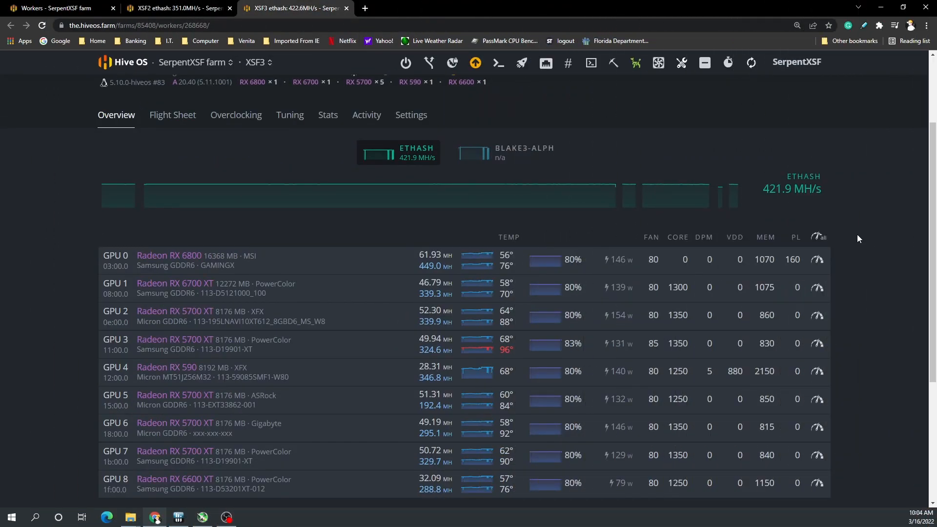
mouse_move(849, 200)
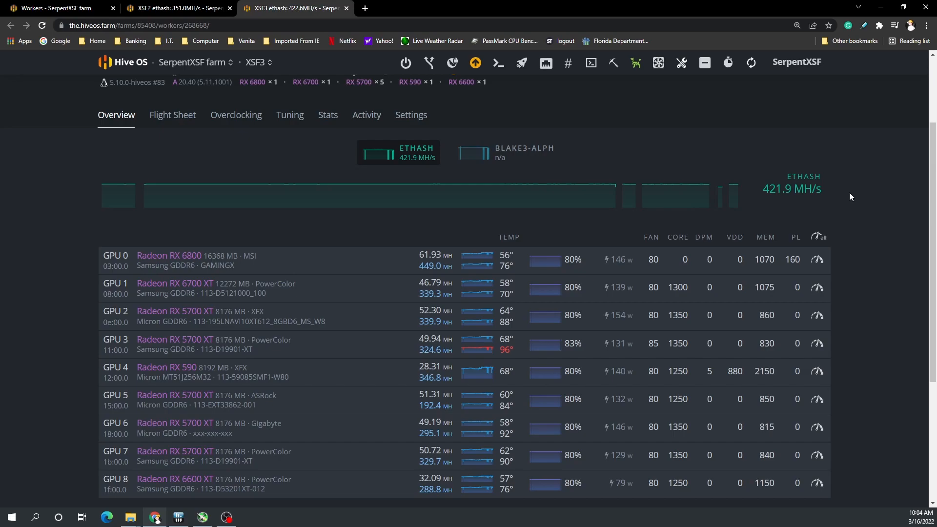
Return to the XSF2 overview, now reporting about 412 MH/s across eight GPUs
left_click(177, 8)
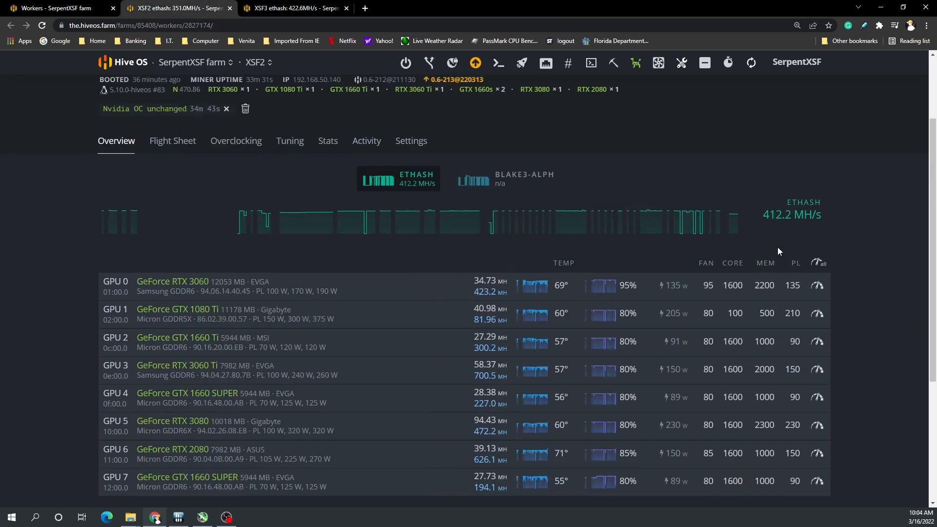
mouse_move(878, 281)
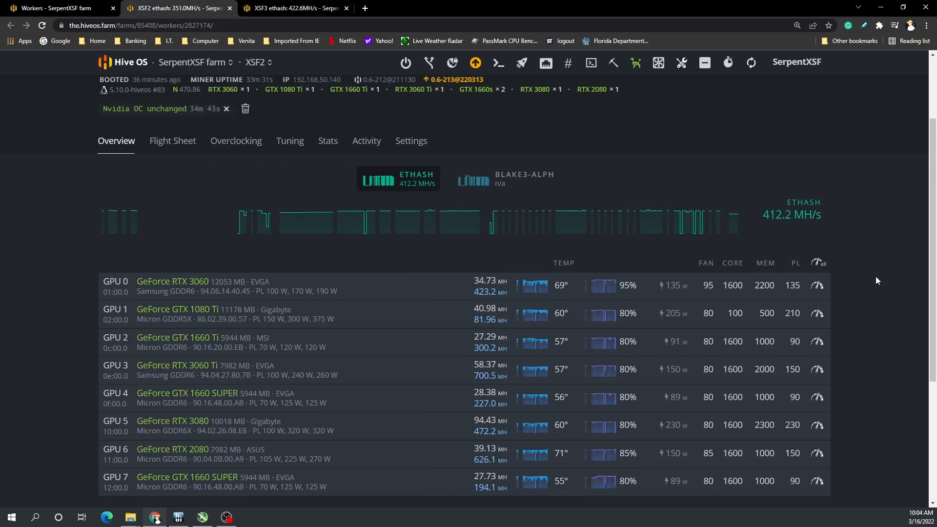
mouse_move(348, 376)
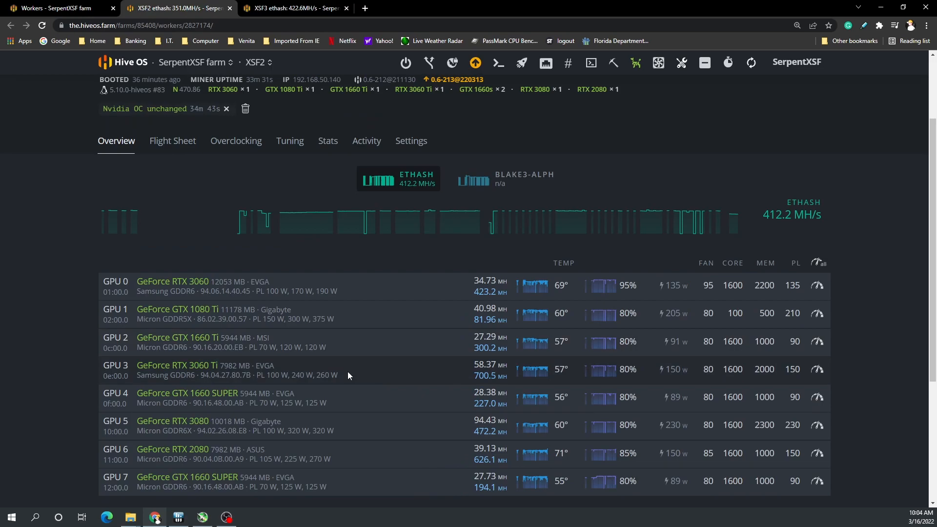
mouse_move(371, 433)
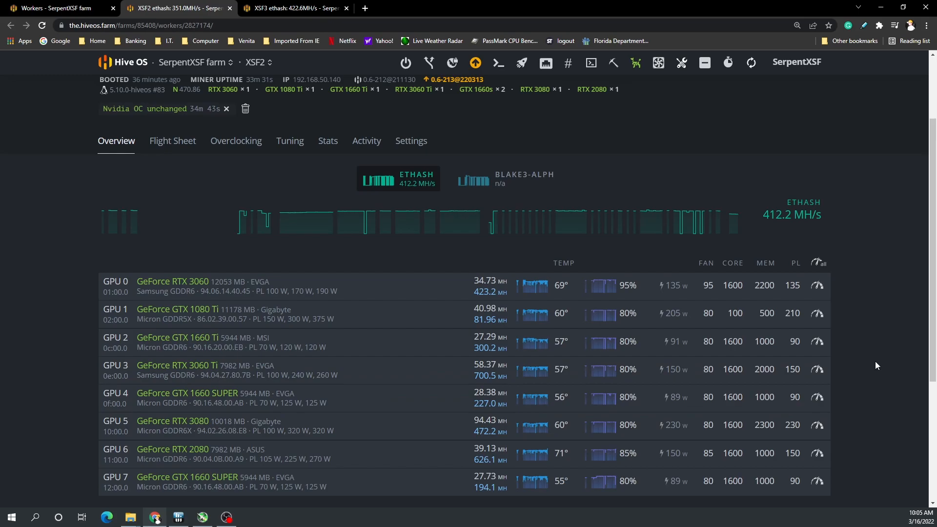
left_click(293, 8)
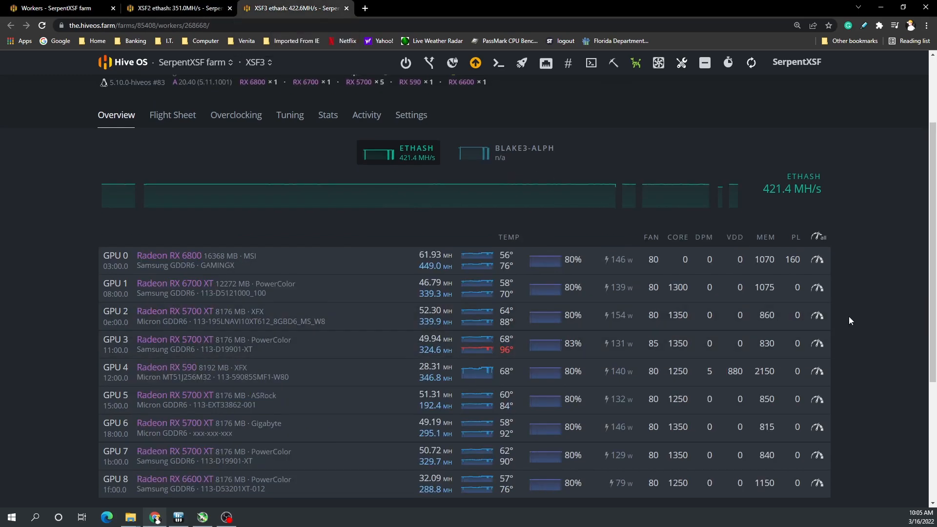
mouse_move(687, 333)
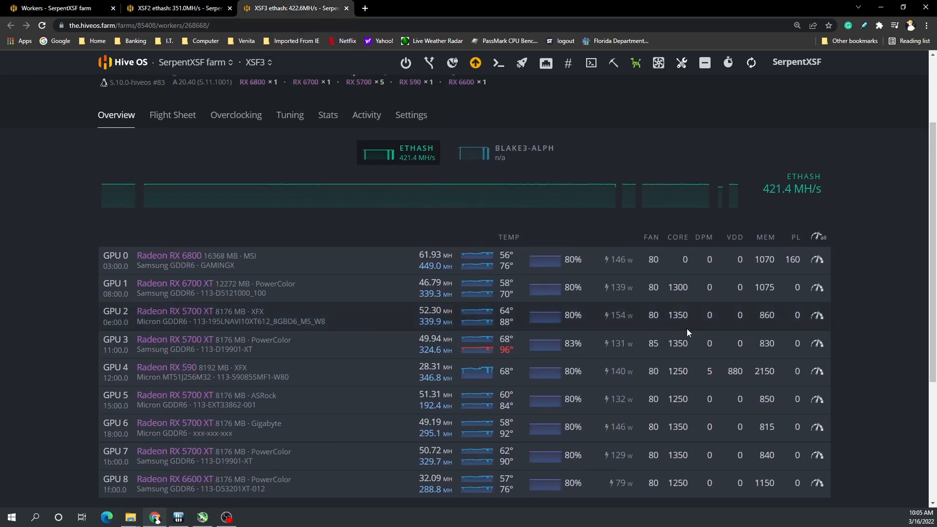
mouse_move(318, 433)
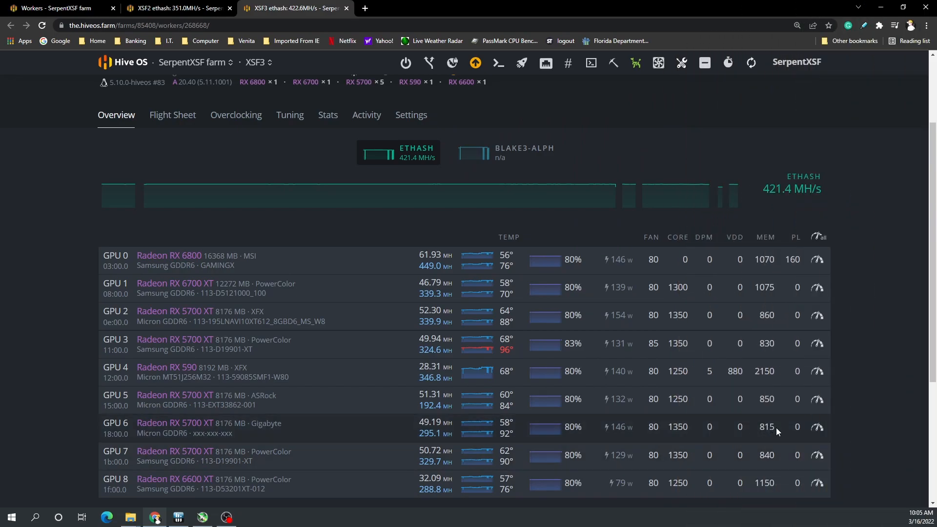
mouse_move(874, 420)
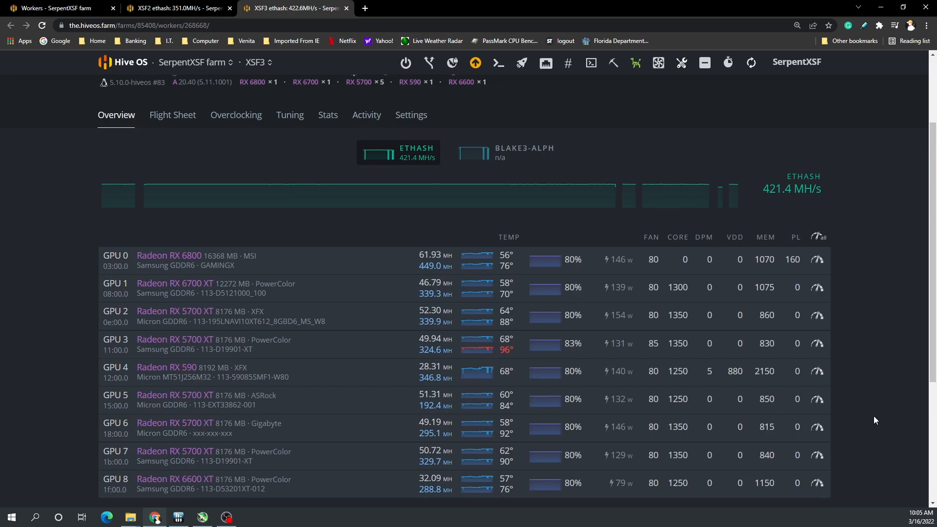
mouse_move(867, 421)
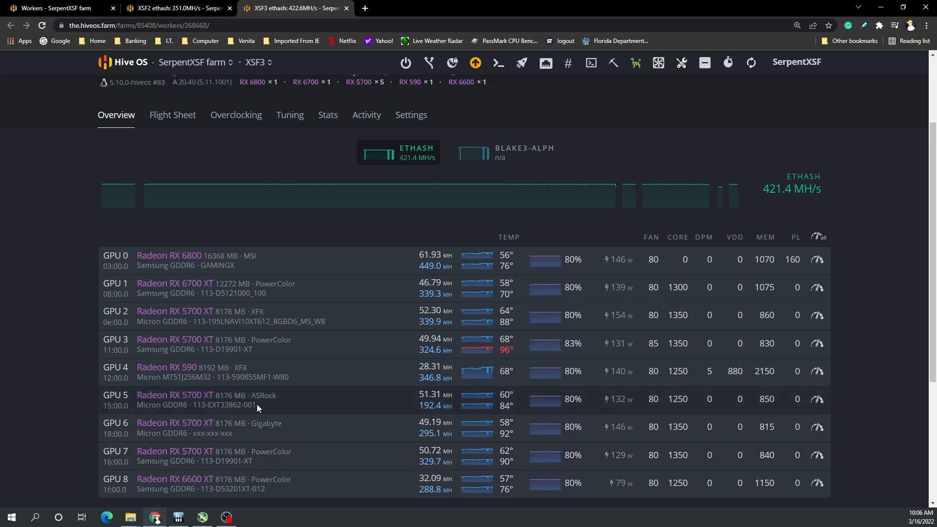
mouse_move(273, 413)
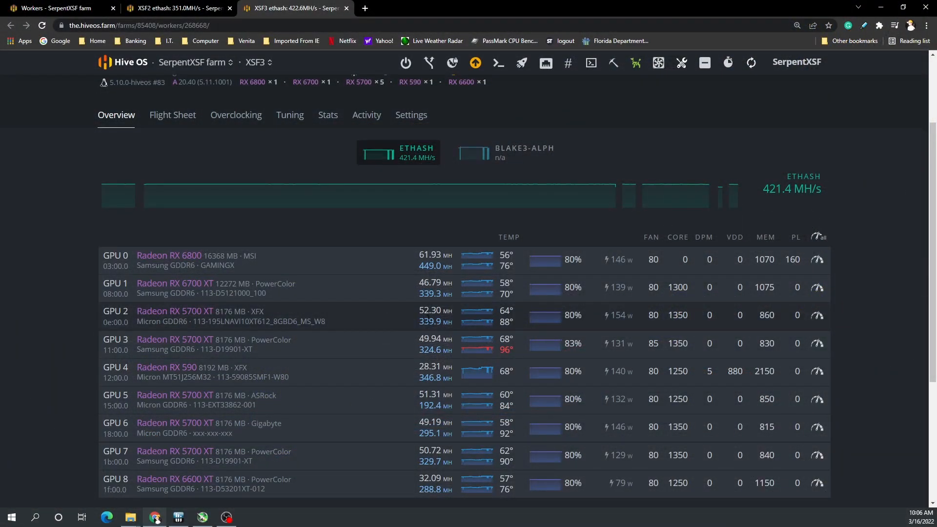
mouse_move(503, 328)
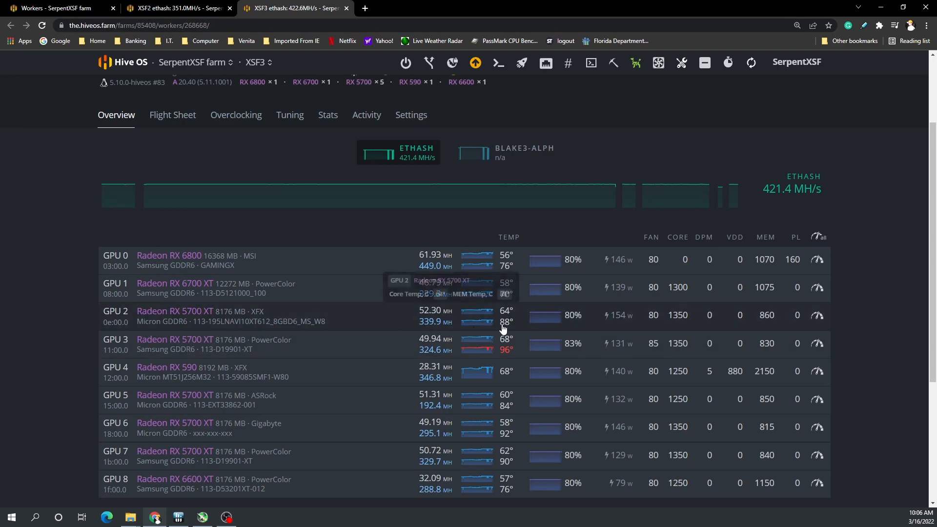
mouse_move(386, 450)
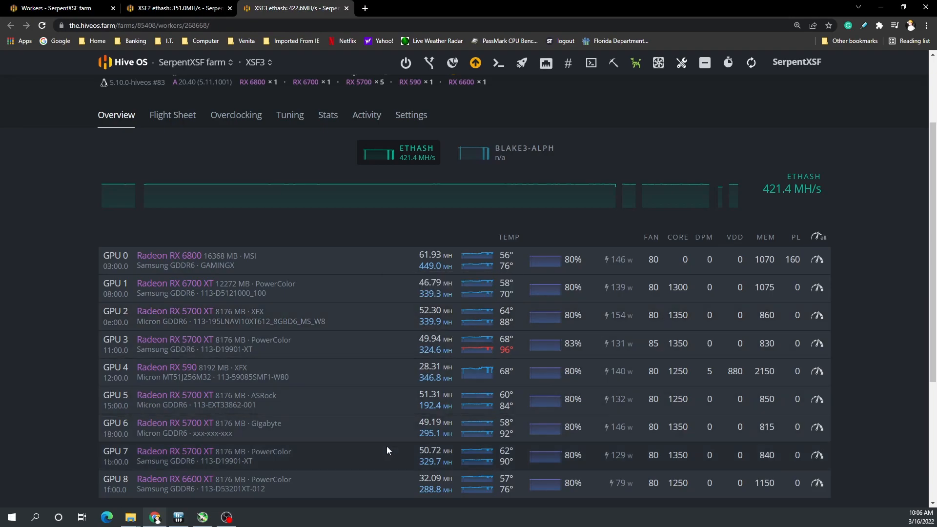
mouse_move(299, 489)
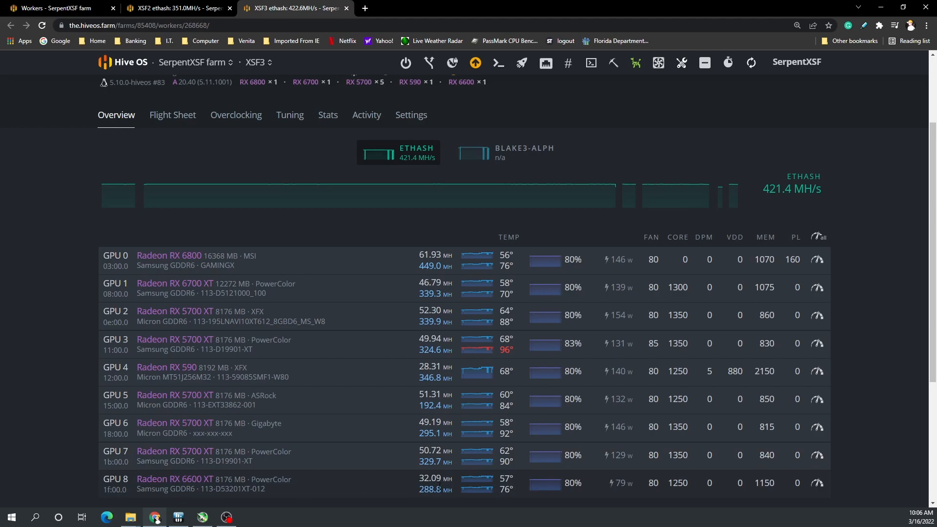
mouse_move(522, 496)
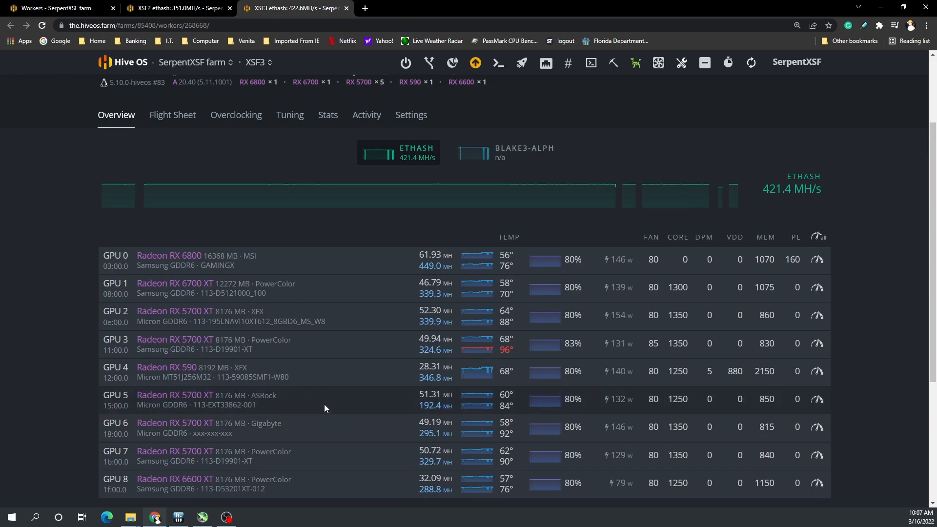
mouse_move(319, 460)
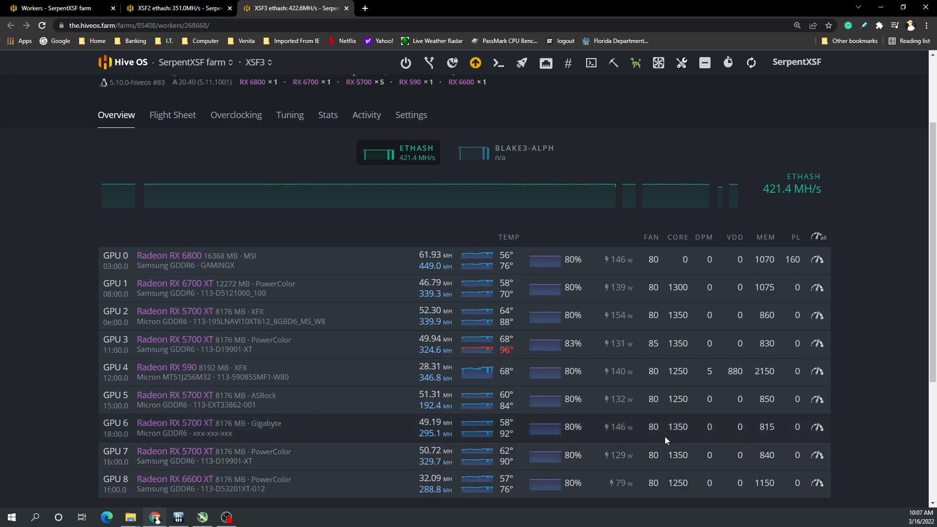
mouse_move(917, 466)
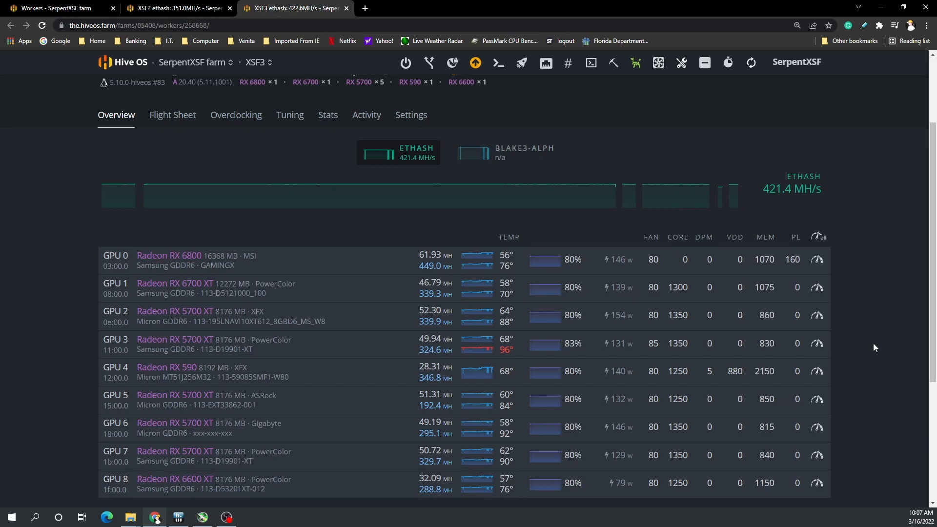
mouse_move(882, 396)
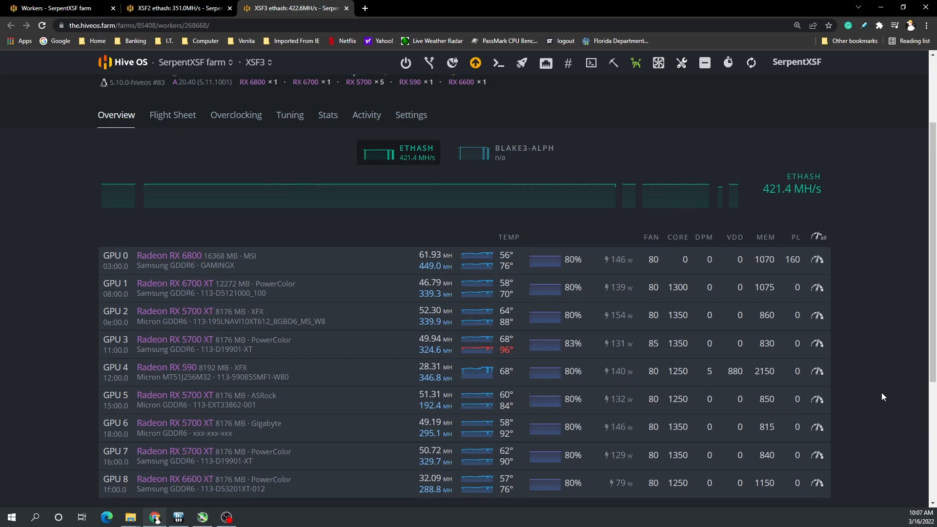
left_click(175, 8)
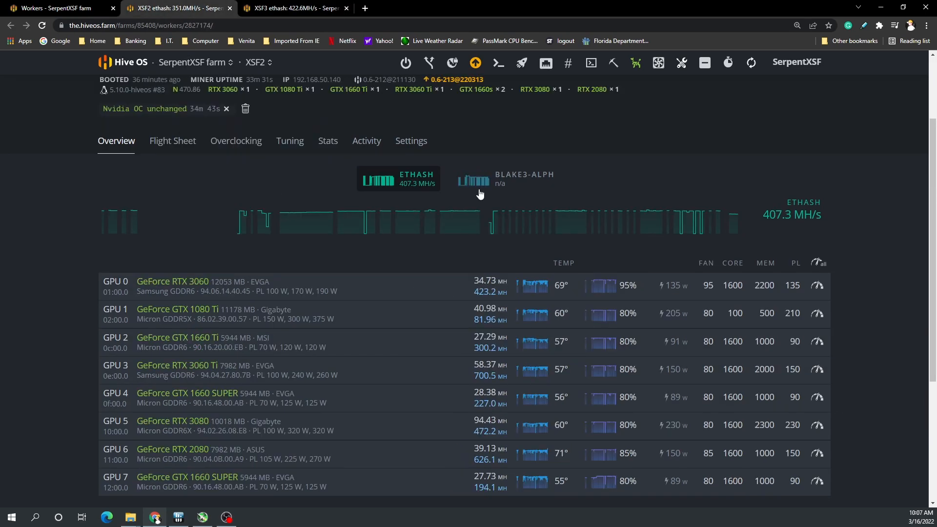
mouse_move(686, 255)
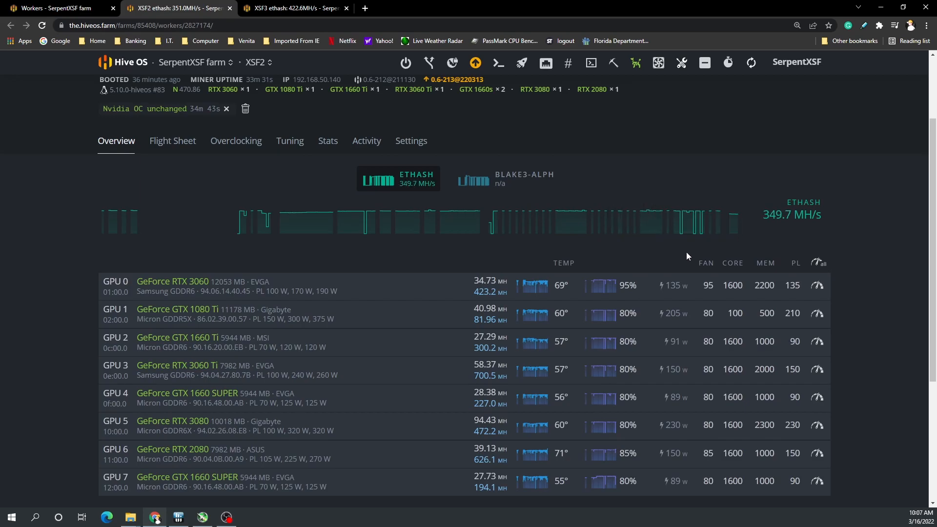
left_click(293, 8)
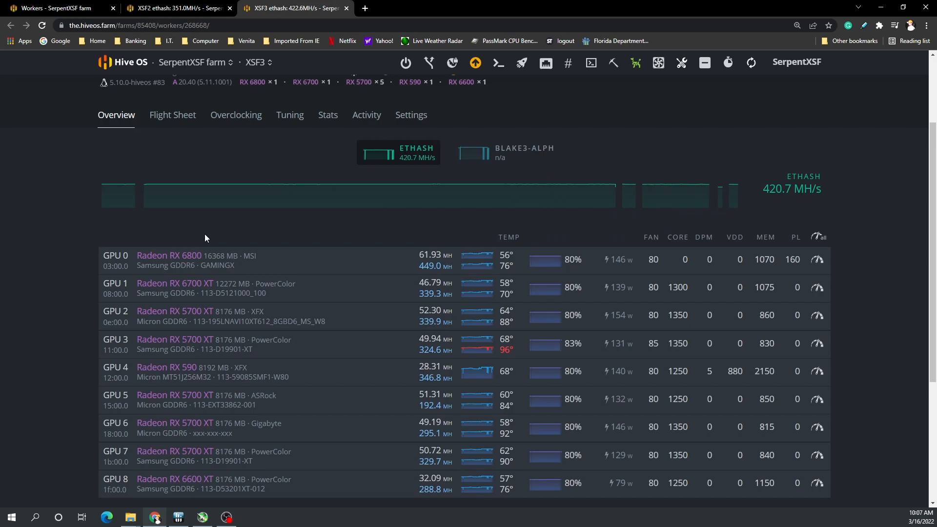
mouse_move(627, 182)
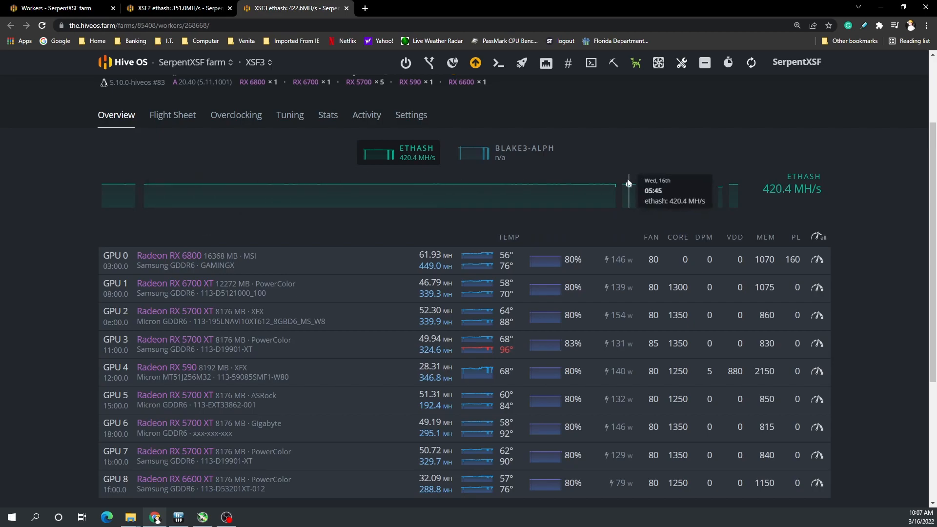
mouse_move(716, 199)
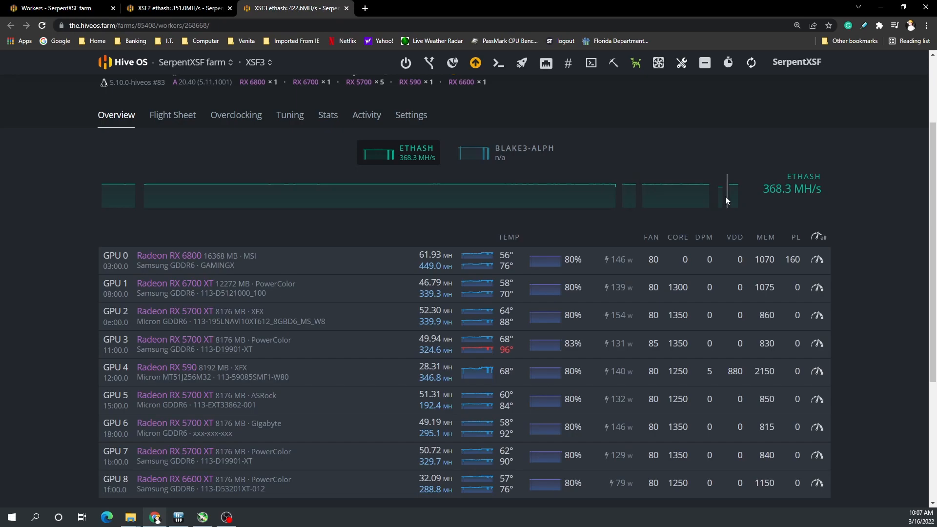
mouse_move(901, 301)
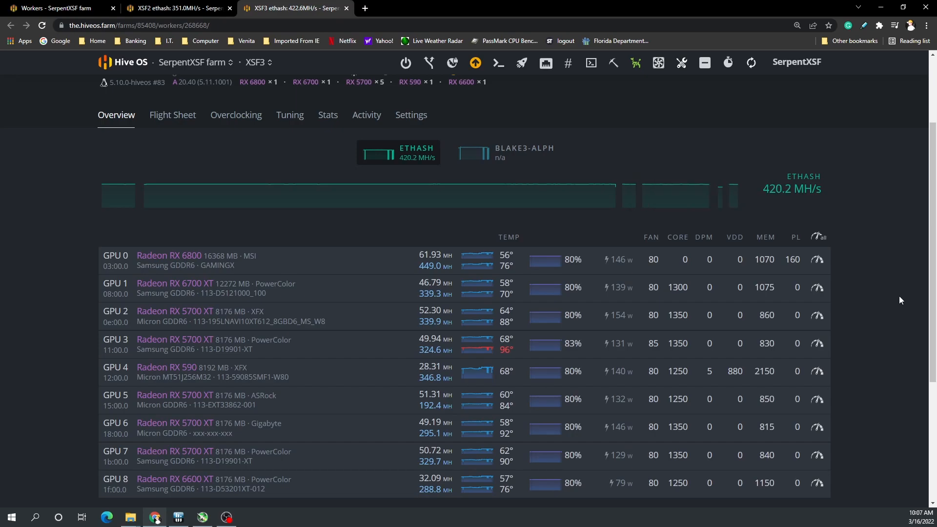
mouse_move(717, 197)
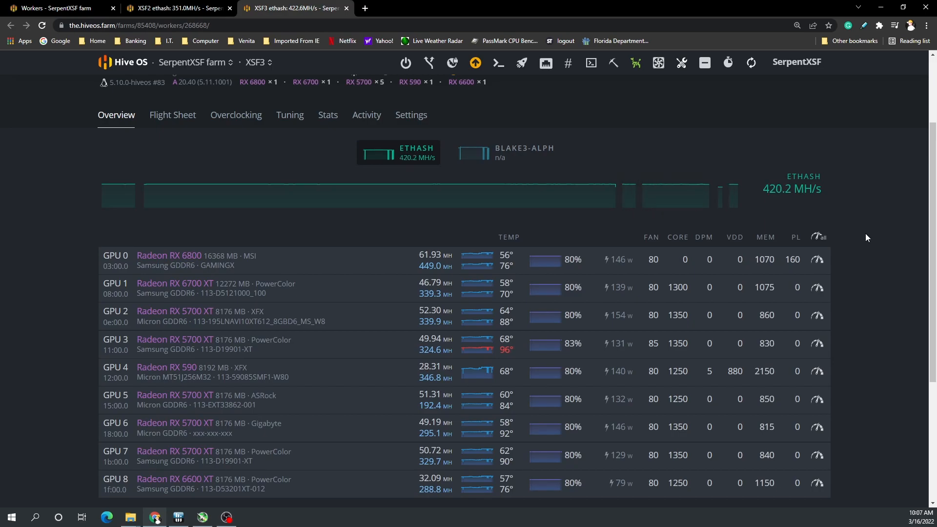
mouse_move(777, 414)
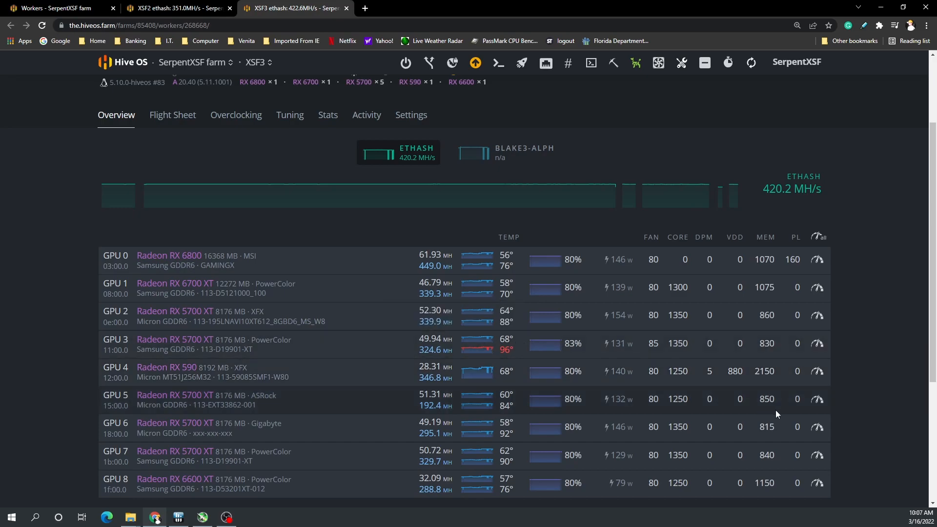
mouse_move(817, 399)
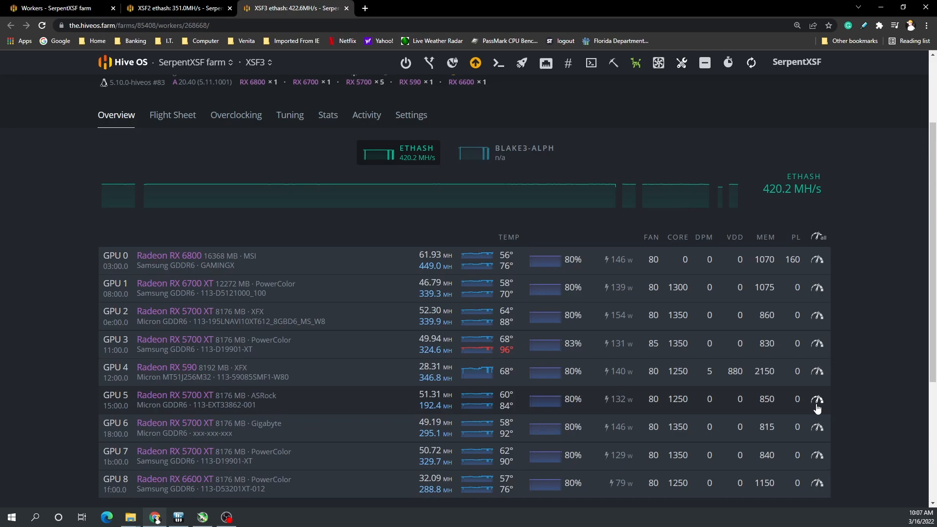
mouse_move(816, 401)
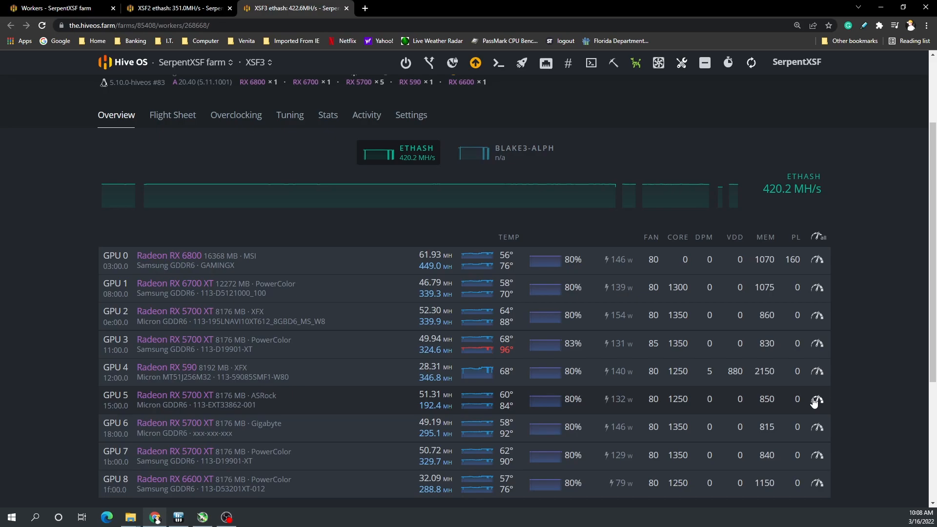
mouse_move(823, 401)
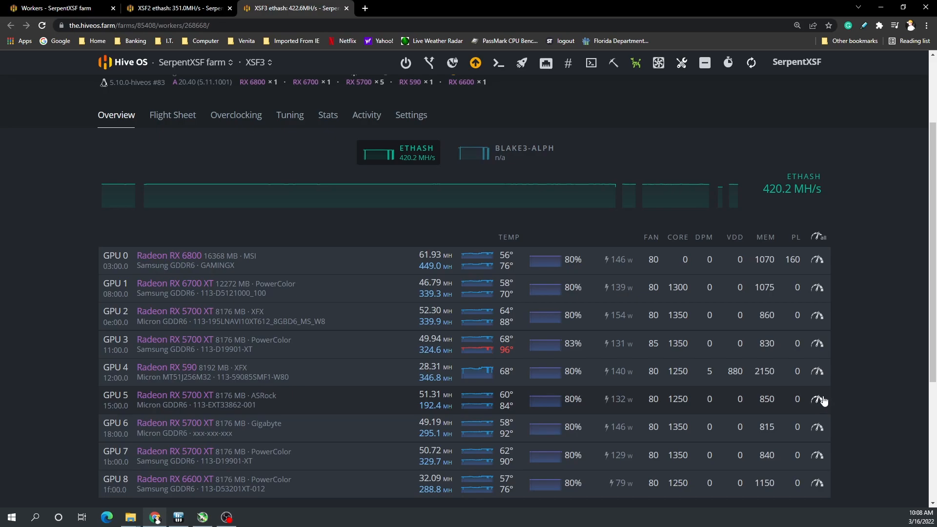
mouse_move(870, 389)
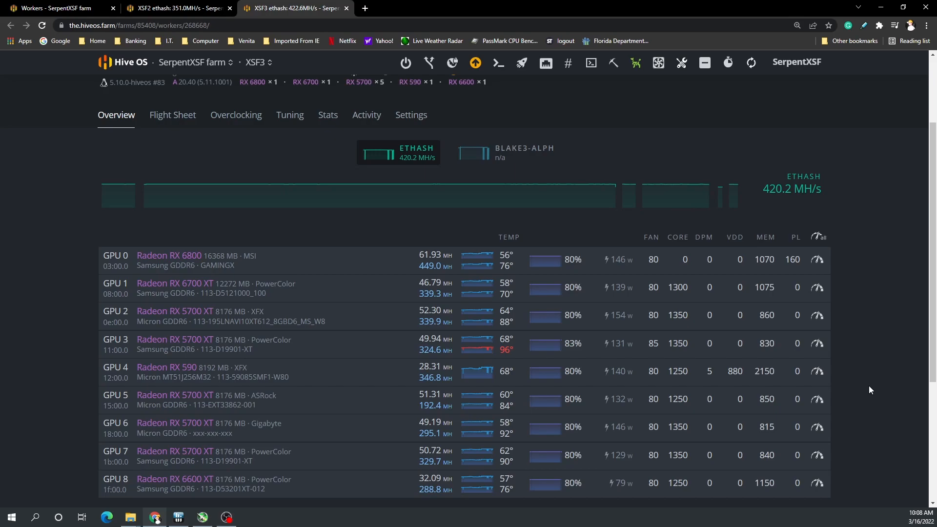
mouse_move(897, 329)
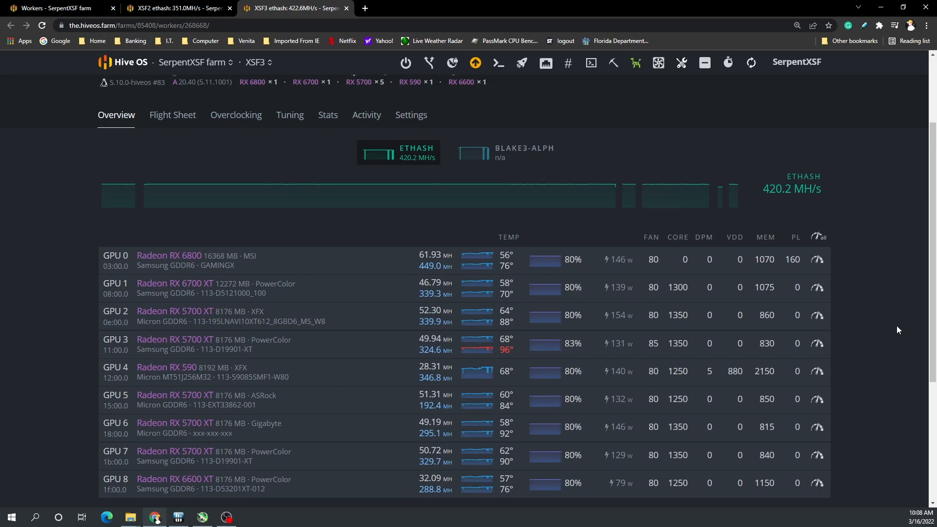
scroll("down", 3)
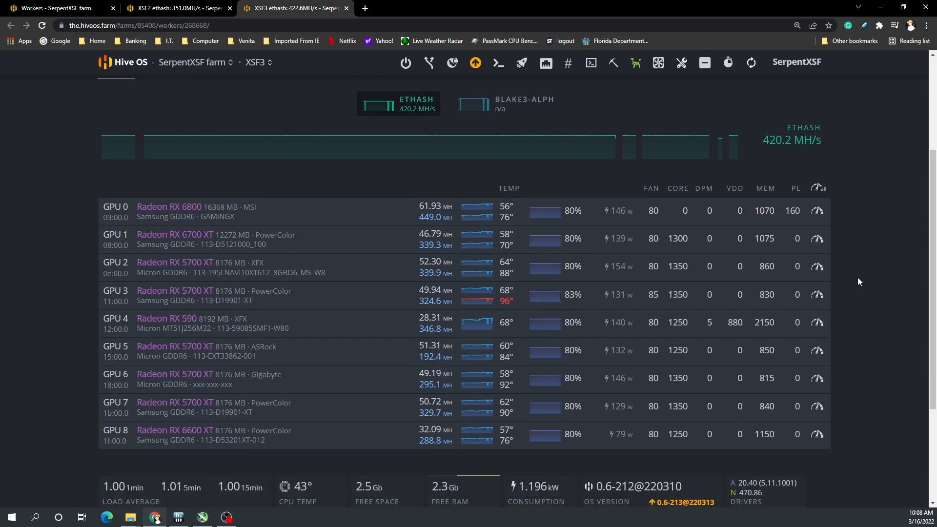